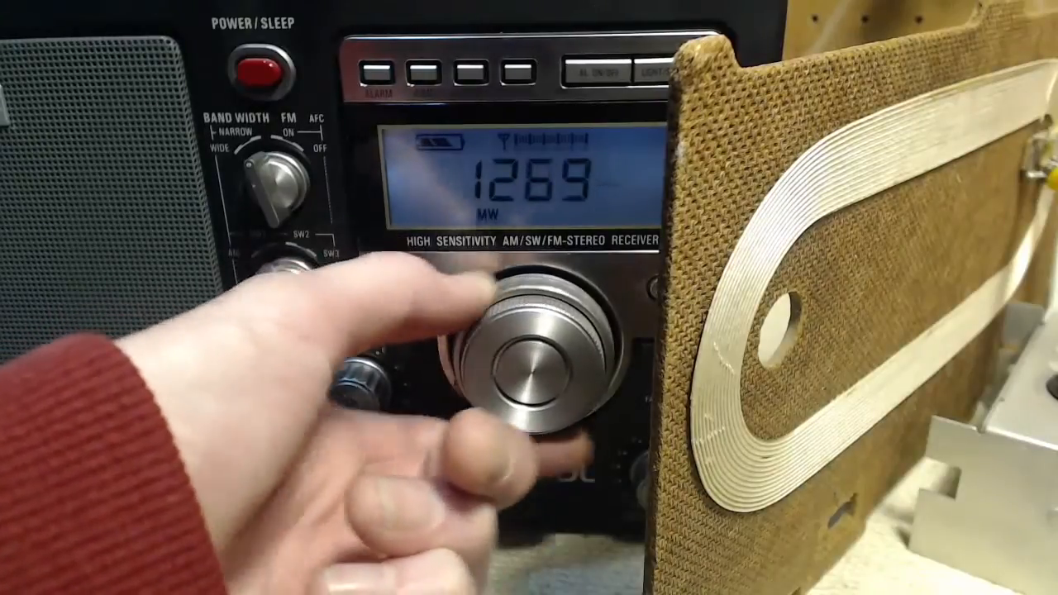
drag(529, 364, 512, 330)
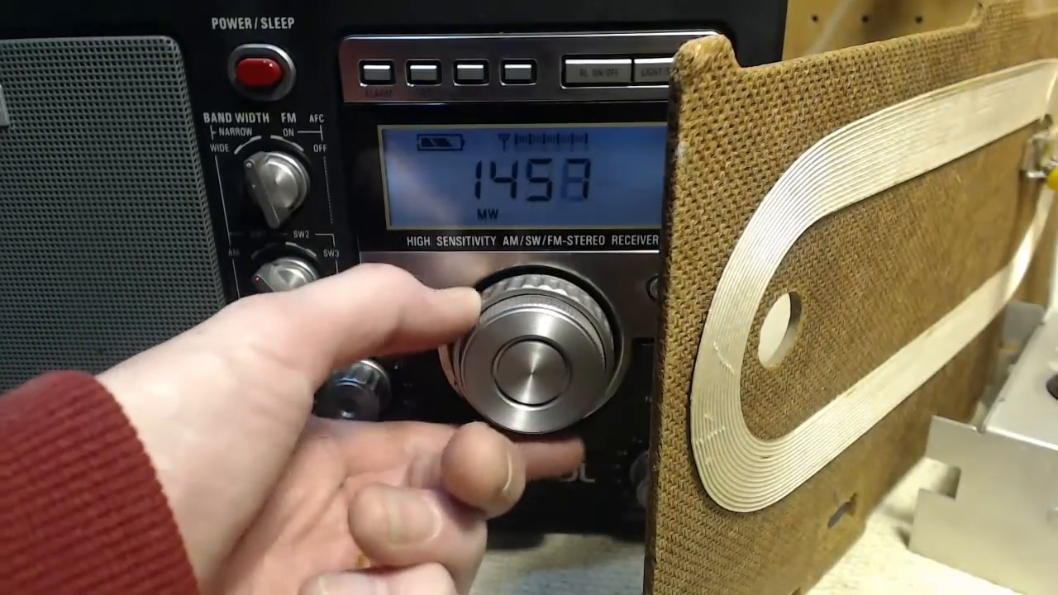